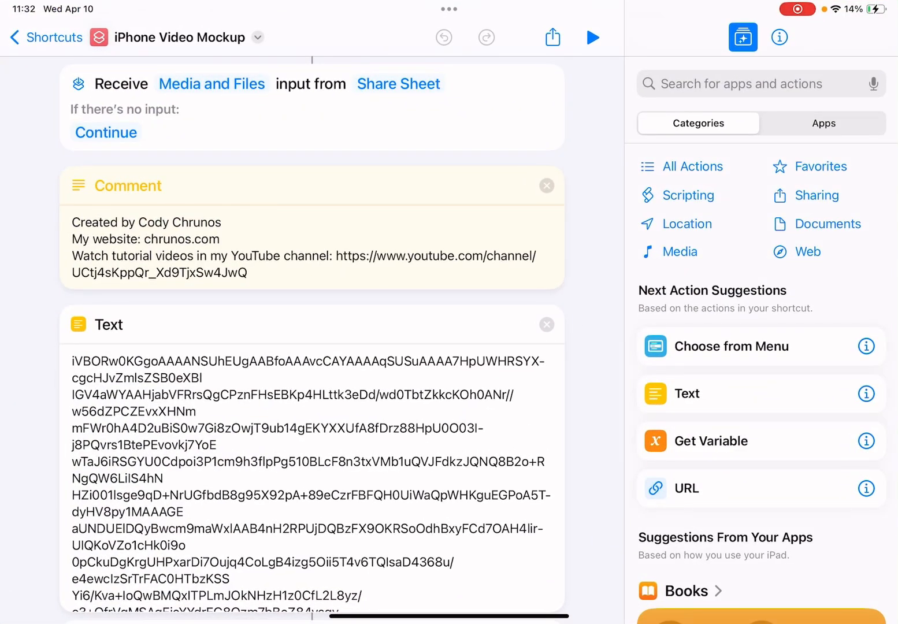
# Review the shortcut's actions, then run iPhone Video Mockup from the editor.
pyautogui.scroll(-3)
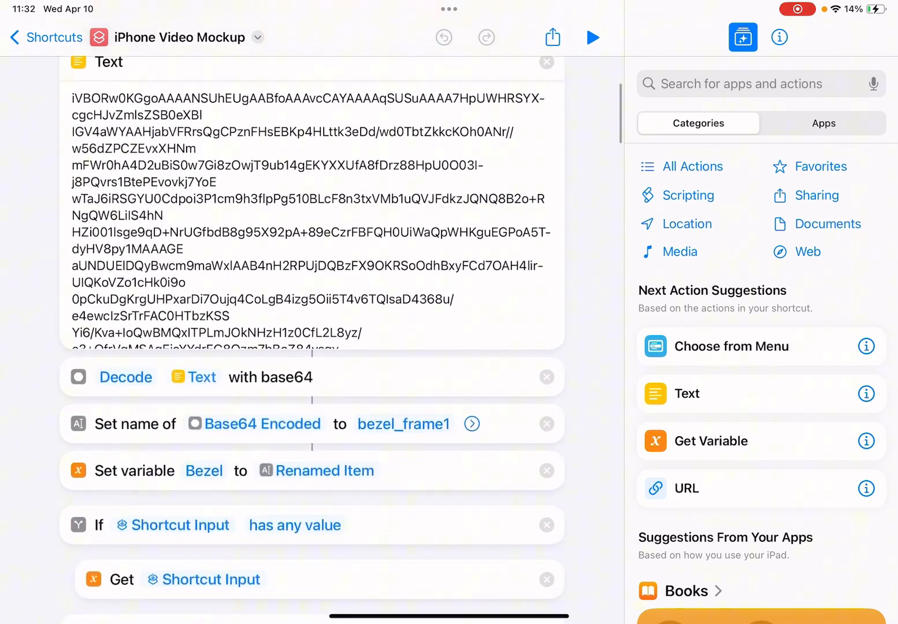
pyautogui.scroll(-3)
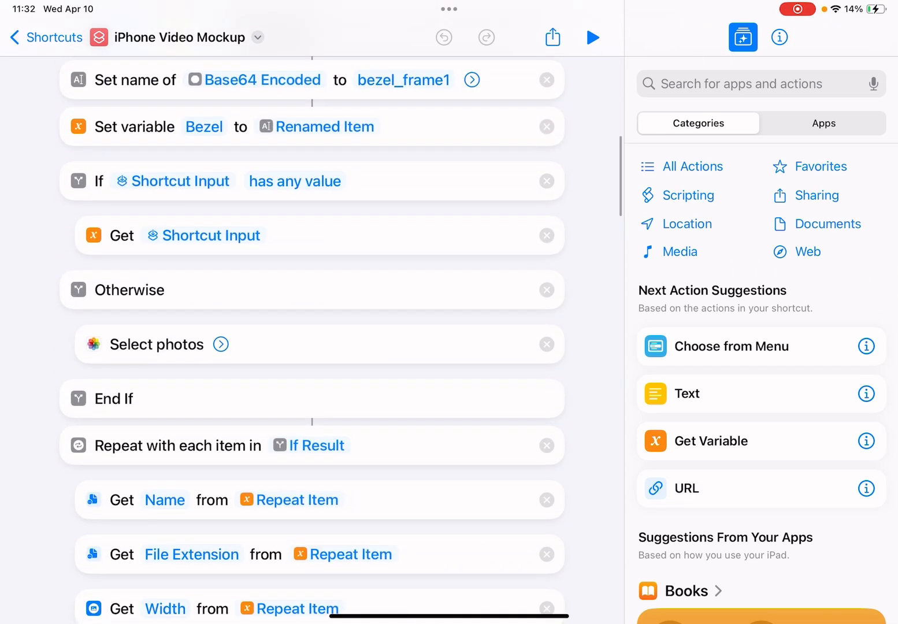
pyautogui.scroll(-3)
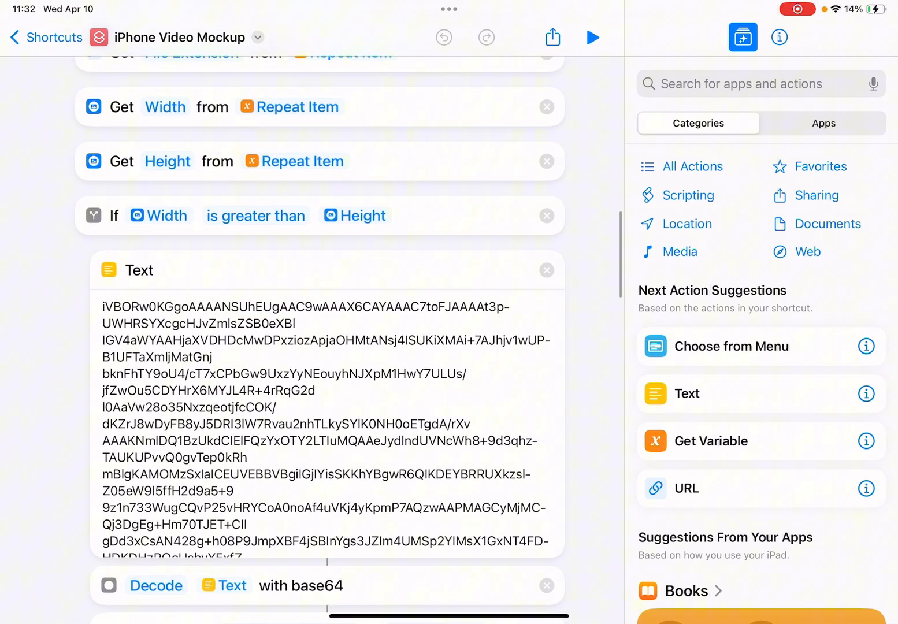
pyautogui.scroll(-3)
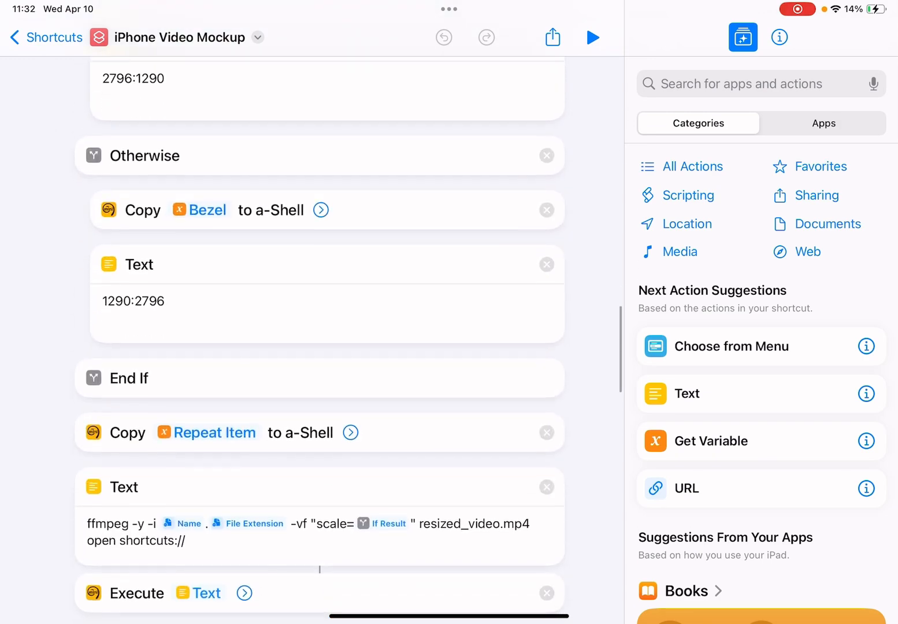
pyautogui.scroll(3)
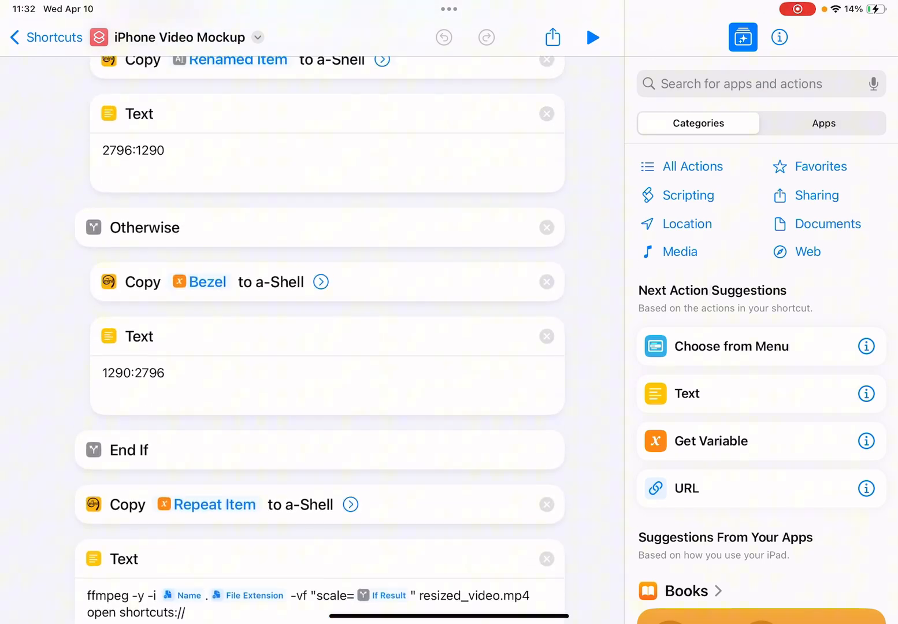
pyautogui.scroll(-3)
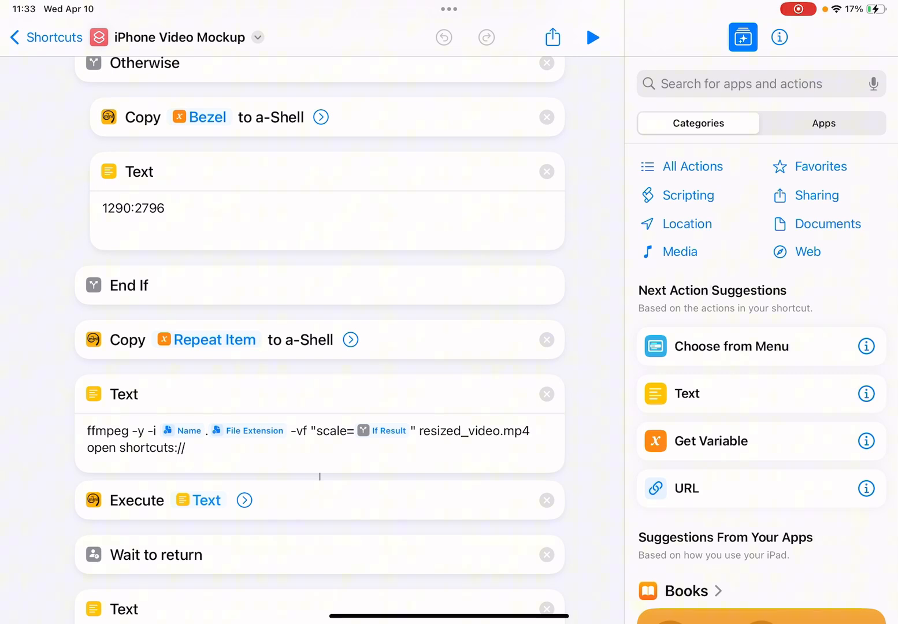
pyautogui.scroll(3)
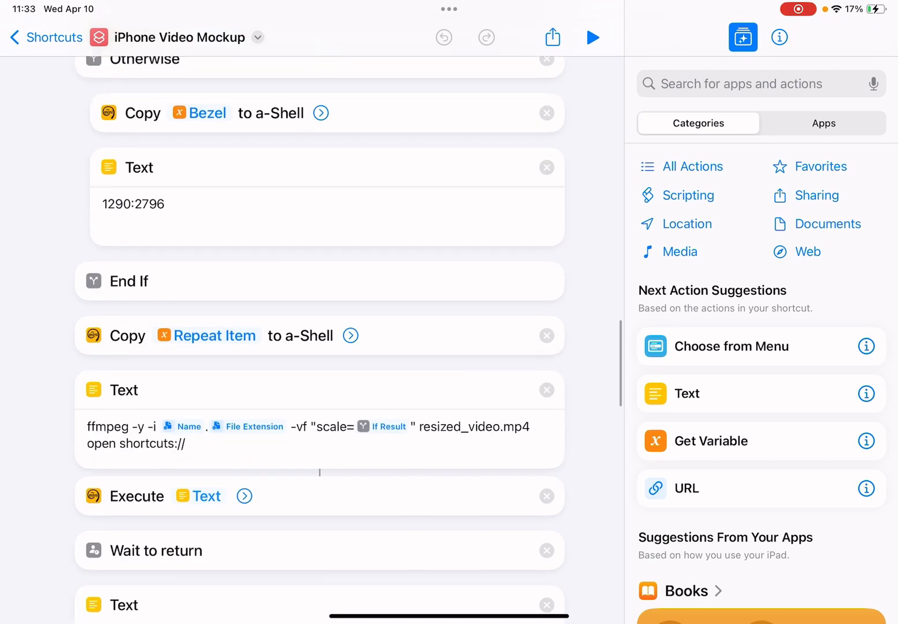
pyautogui.scroll(-3)
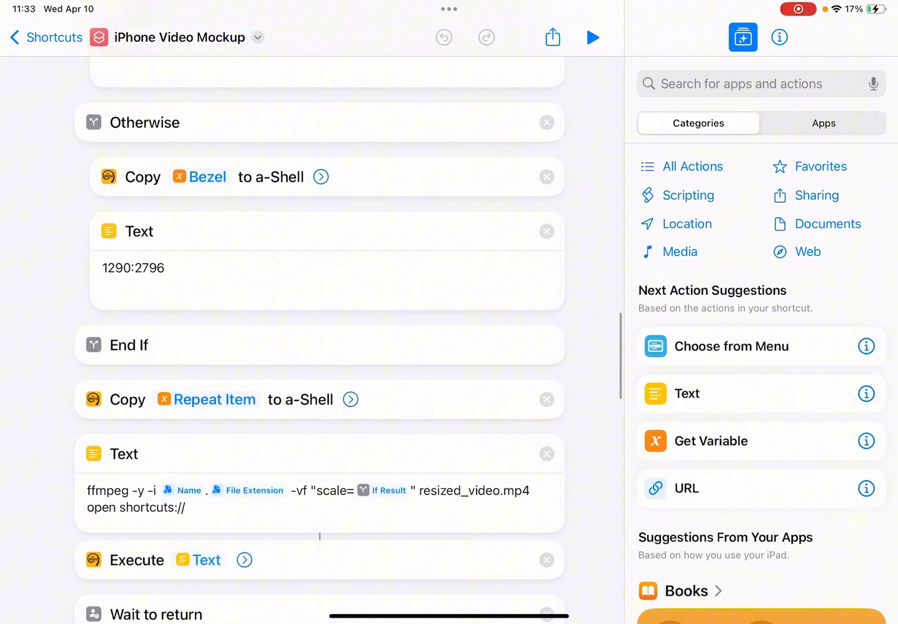
pyautogui.scroll(-3)
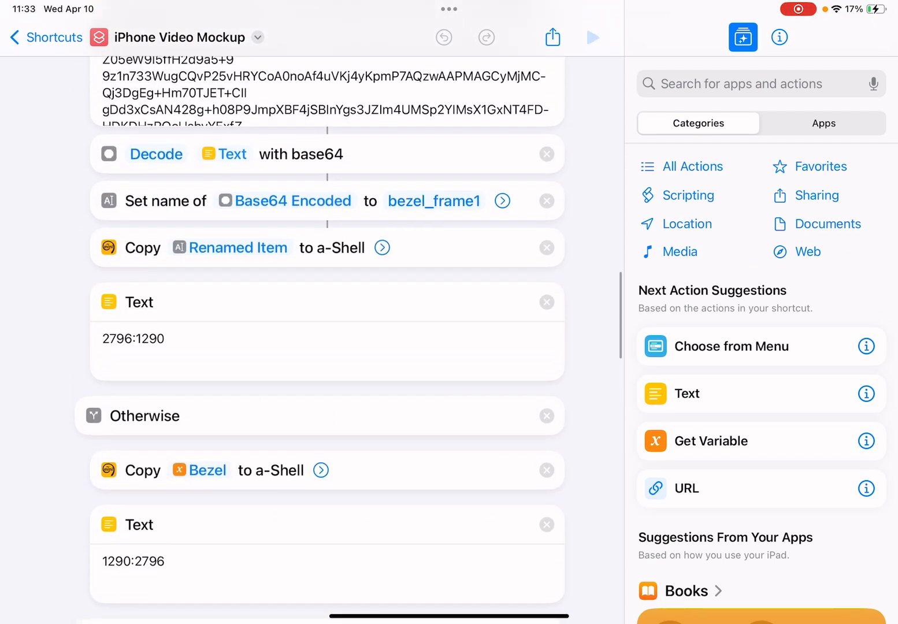
pyautogui.click(592, 36)
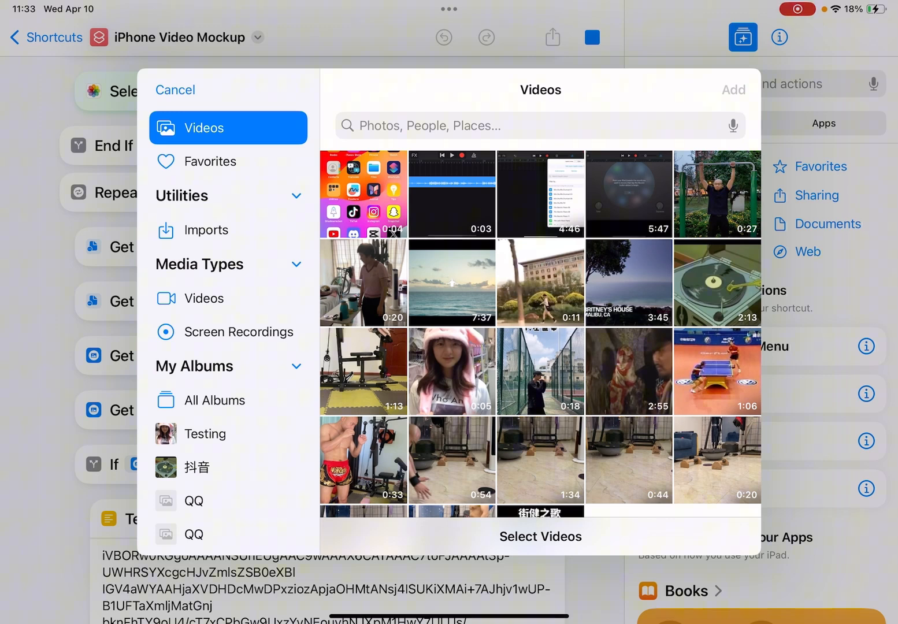
# Choose the first two videos in the picker and add them for processing.
pyautogui.click(363, 193)
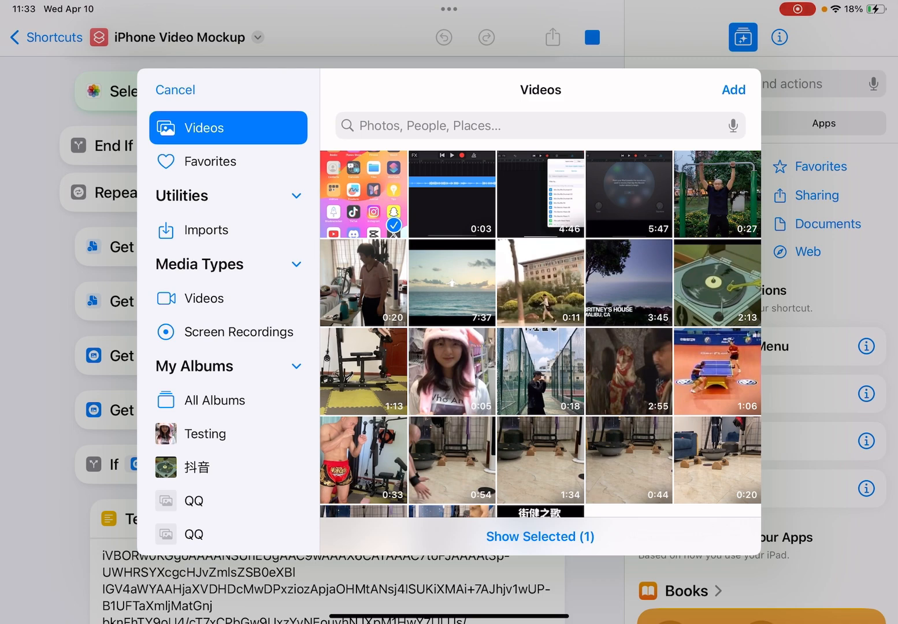
pyautogui.click(451, 193)
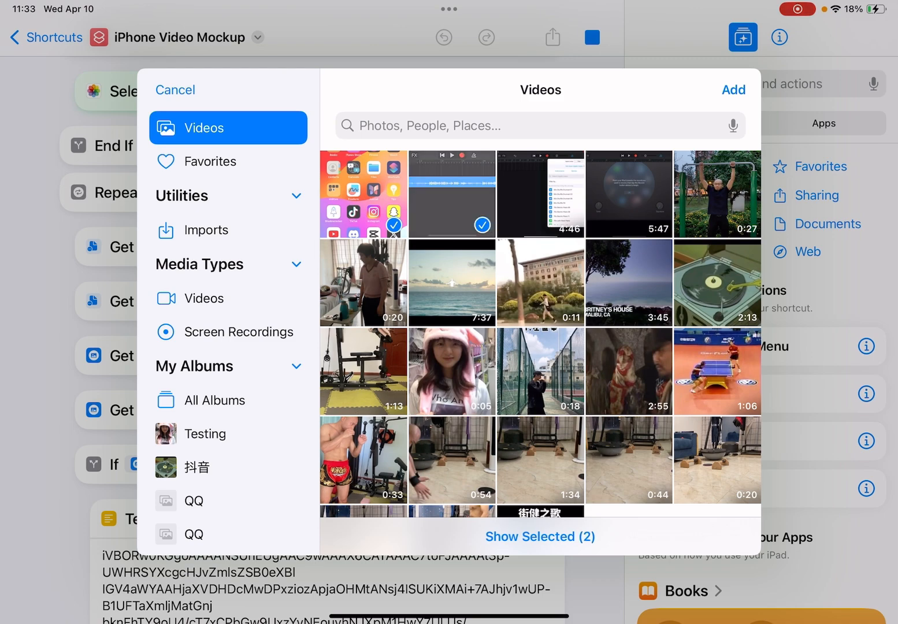
pyautogui.click(732, 90)
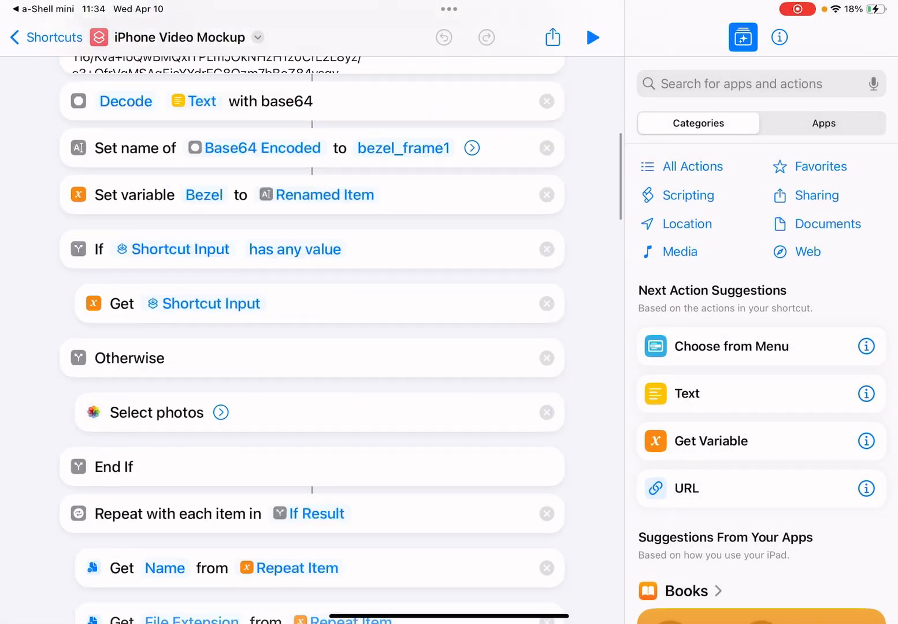
# Turn off Show When Run on the bezel-overlay command and check the white-padding step's options.
pyautogui.scroll(-3)
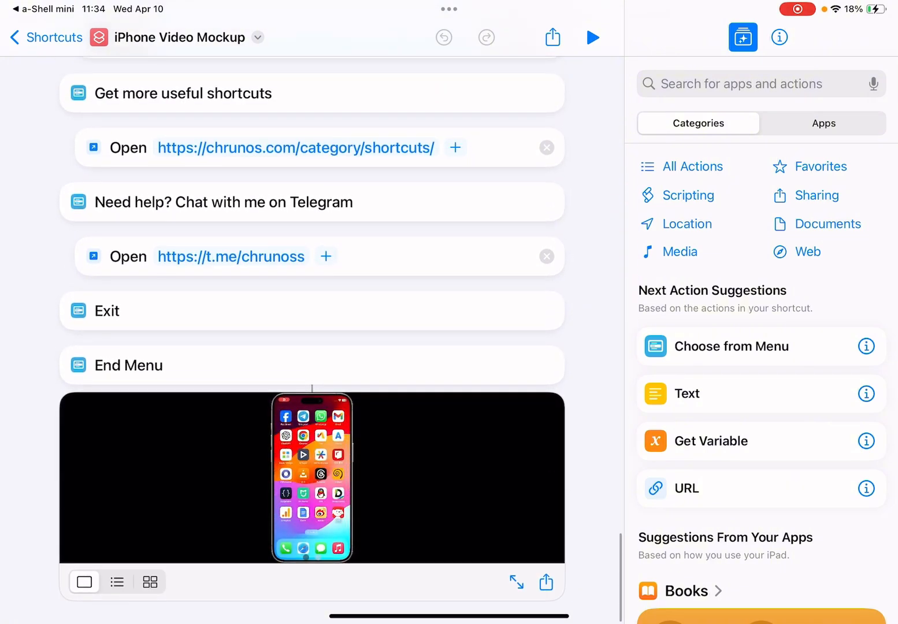
pyautogui.scroll(3)
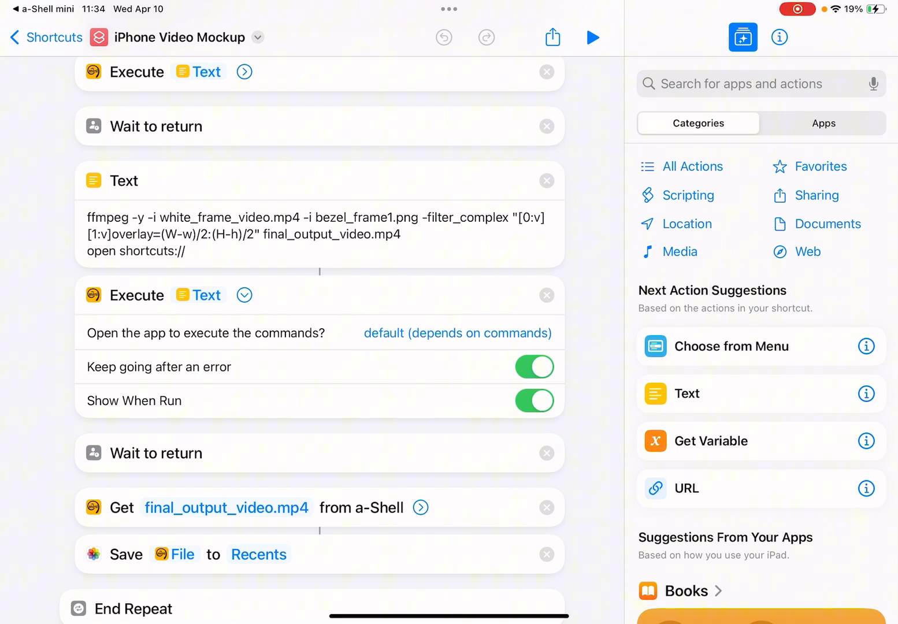
pyautogui.click(534, 400)
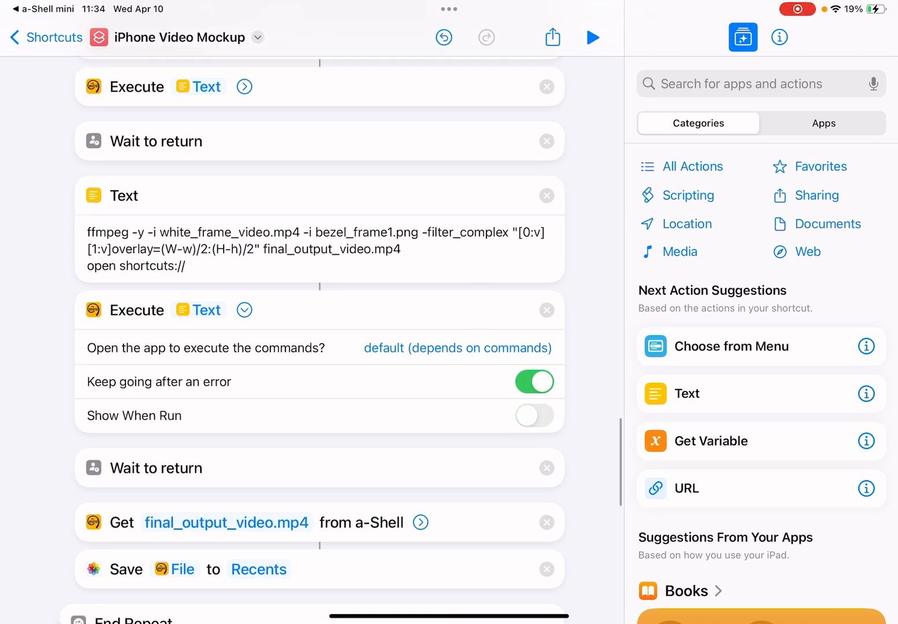
pyautogui.scroll(3)
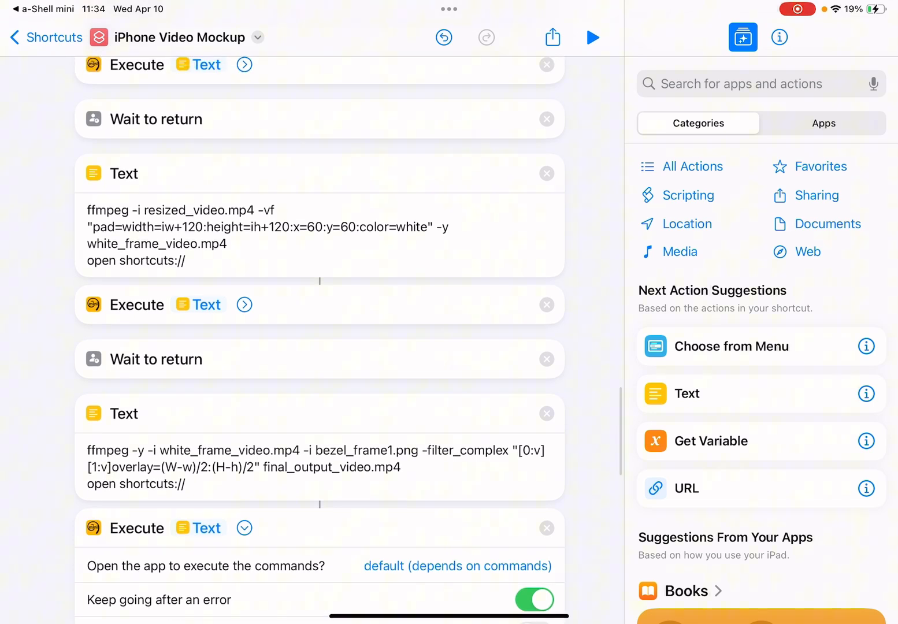
pyautogui.click(244, 305)
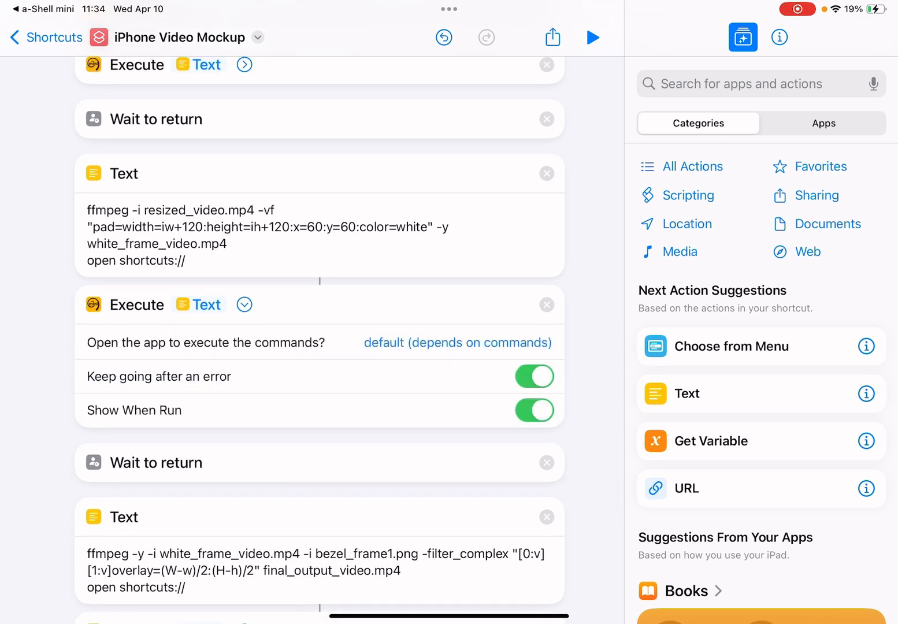
pyautogui.scroll(3)
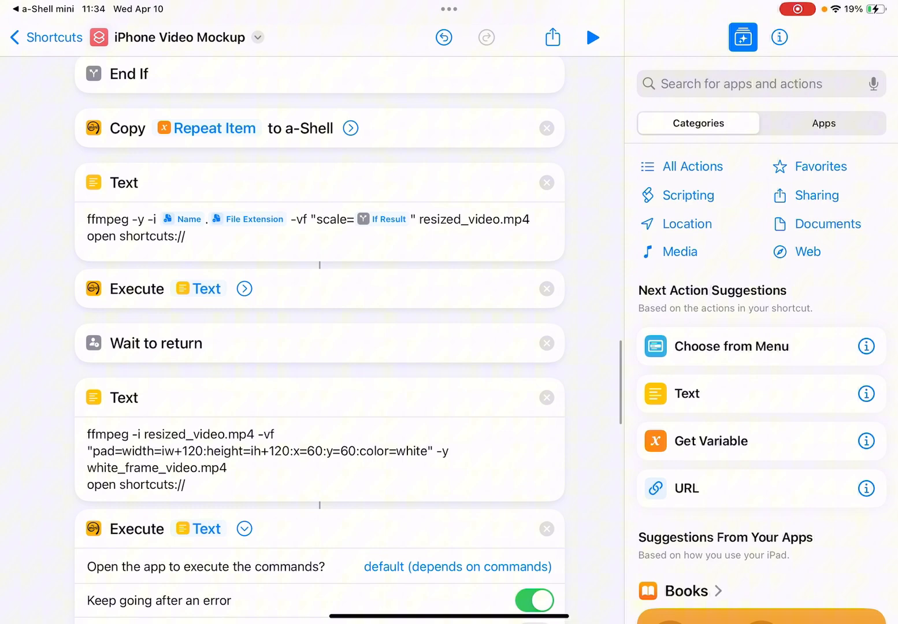
pyautogui.click(245, 289)
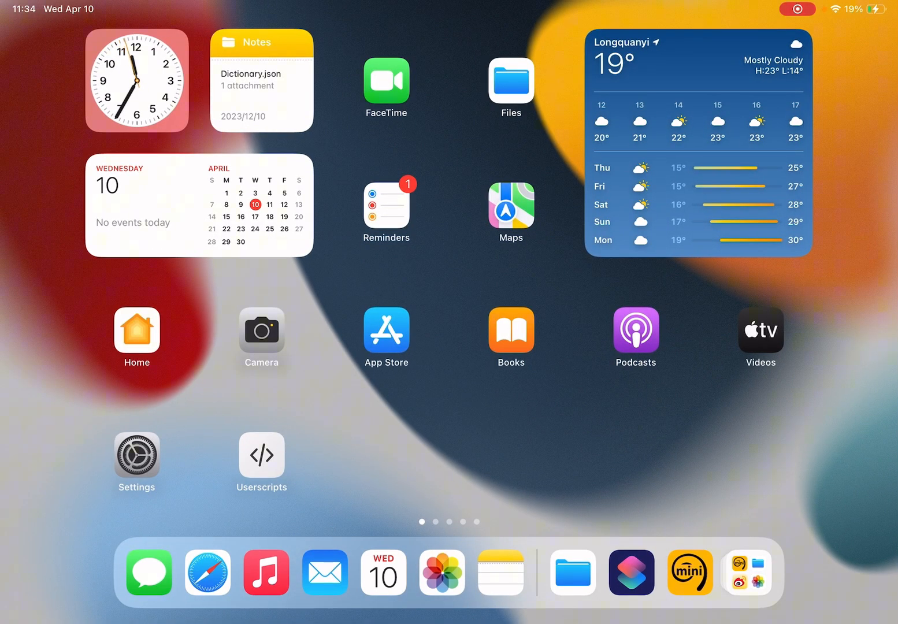
# Launch Photos from the Dock to reach the photo library.
pyautogui.click(441, 573)
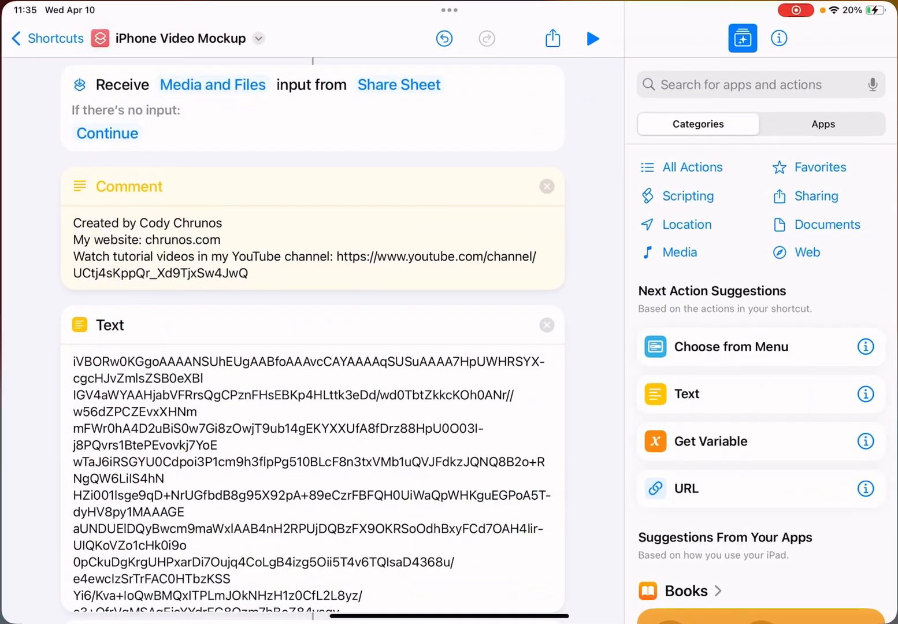
pyautogui.scroll(-3)
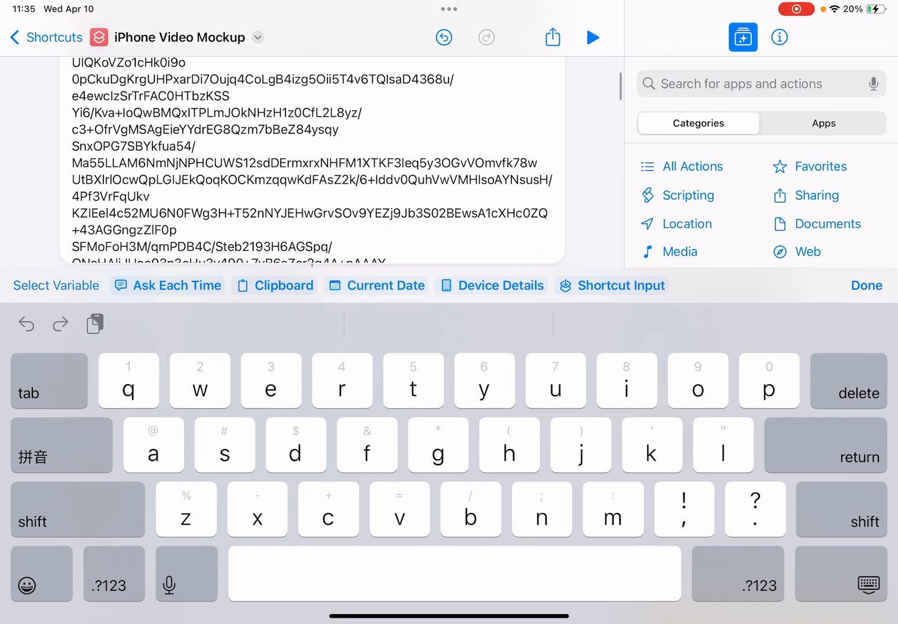
pyautogui.click(866, 286)
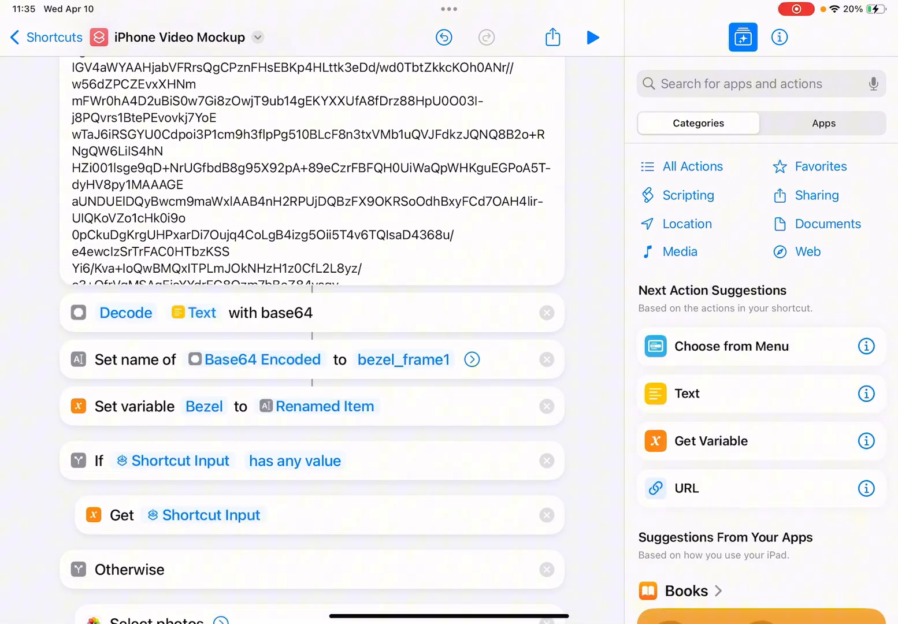
pyautogui.scroll(3)
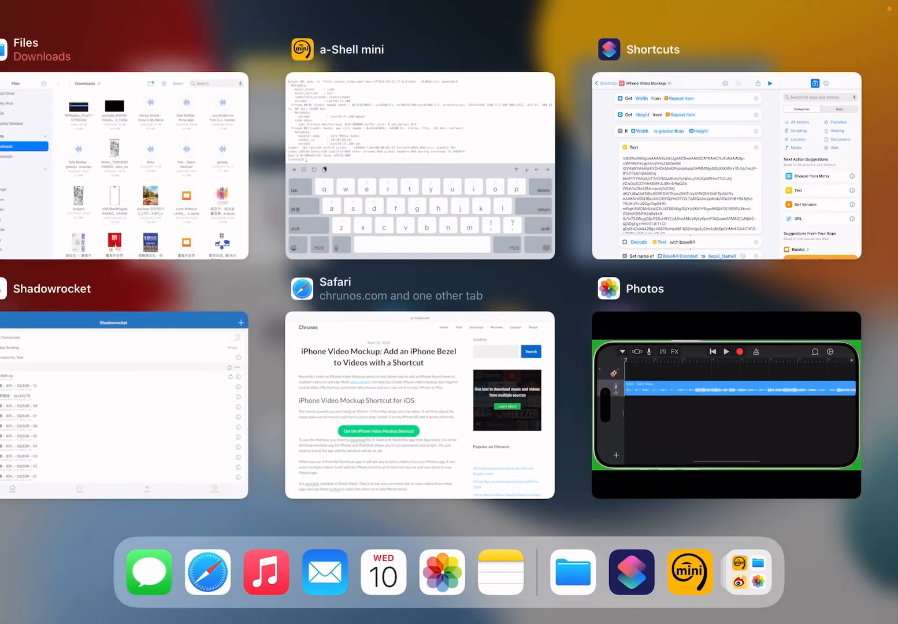
# Share the open screen recording from Photos to the iPhone Video Mockup shortcut.
pyautogui.click(122, 167)
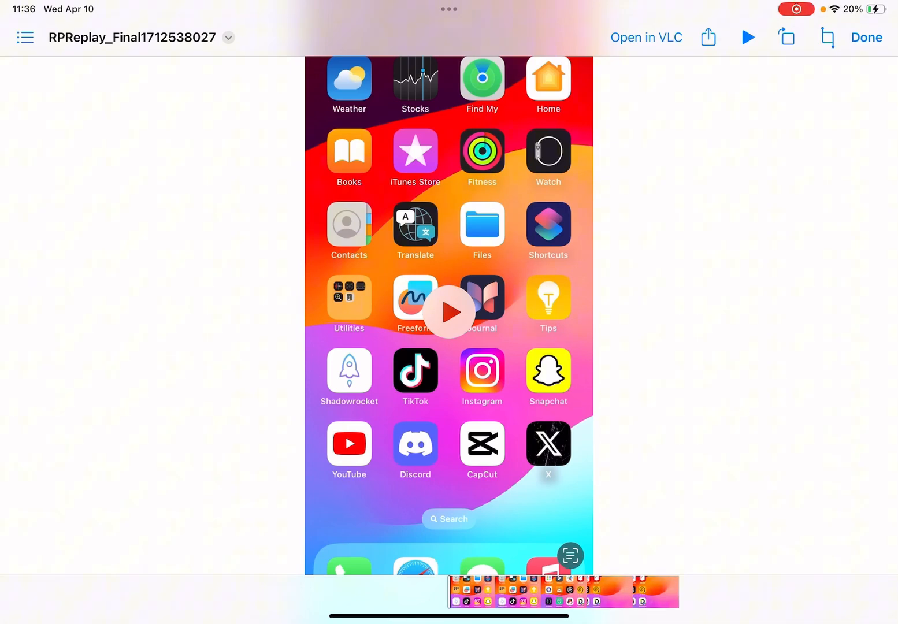
pyautogui.click(707, 37)
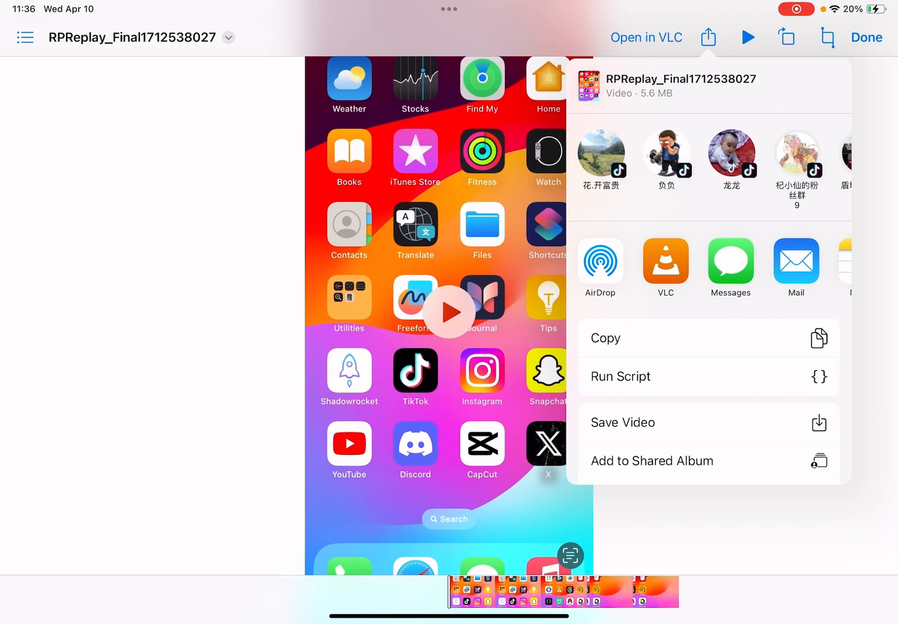
pyautogui.scroll(-3)
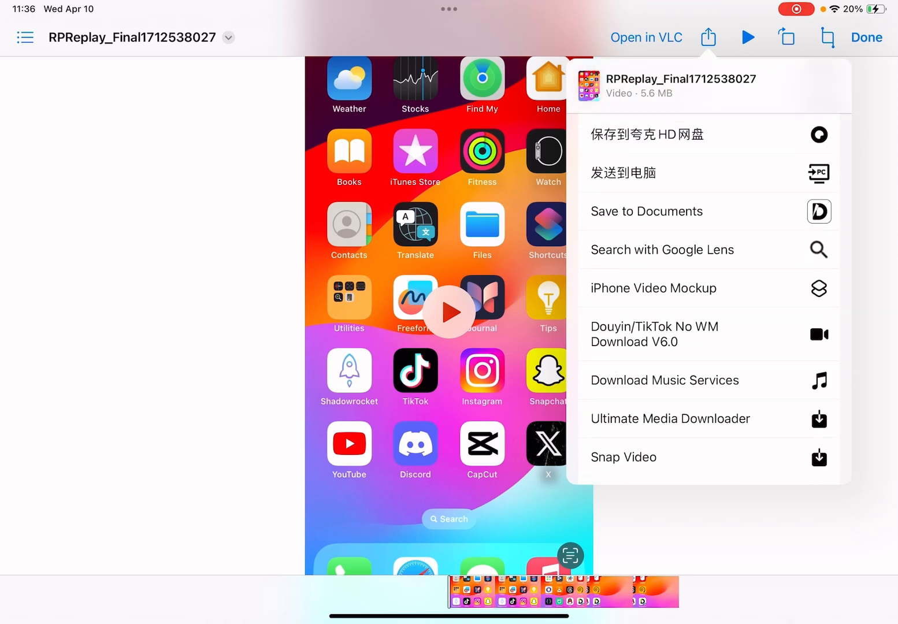
pyautogui.scroll(3)
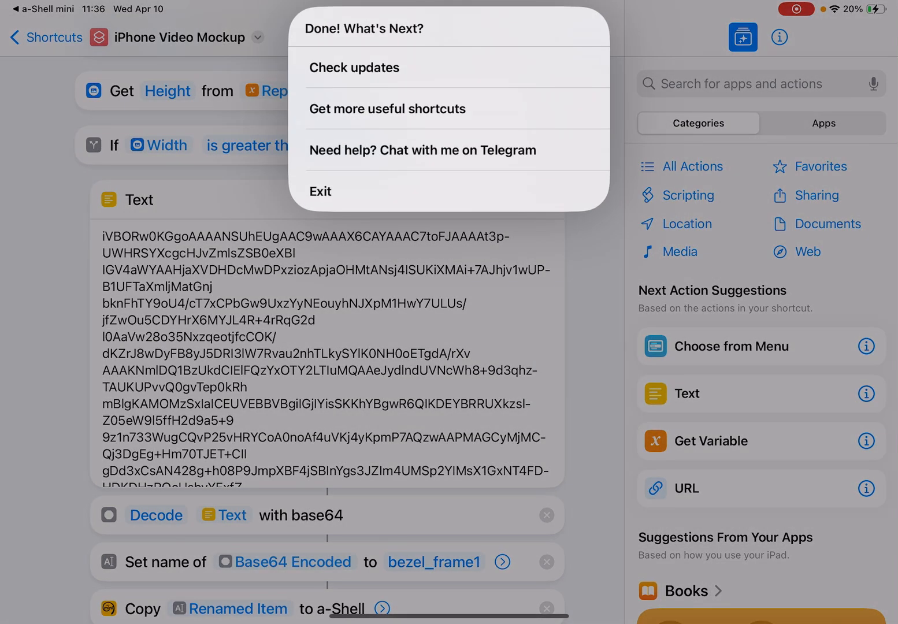
# Exit the Done! What's Next? menu and scroll to the ffmpeg resize and white-padding steps.
pyautogui.click(320, 191)
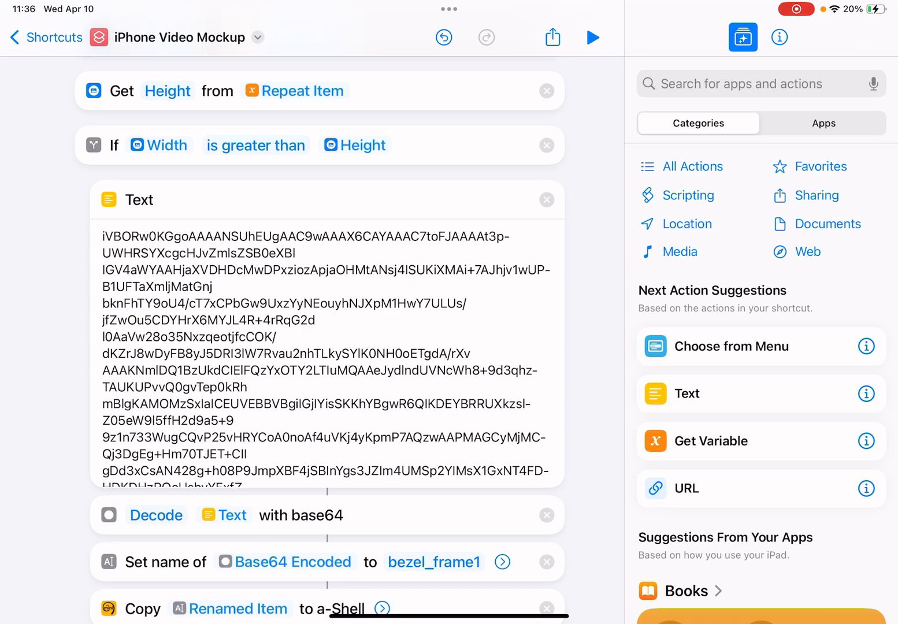
pyautogui.scroll(-3)
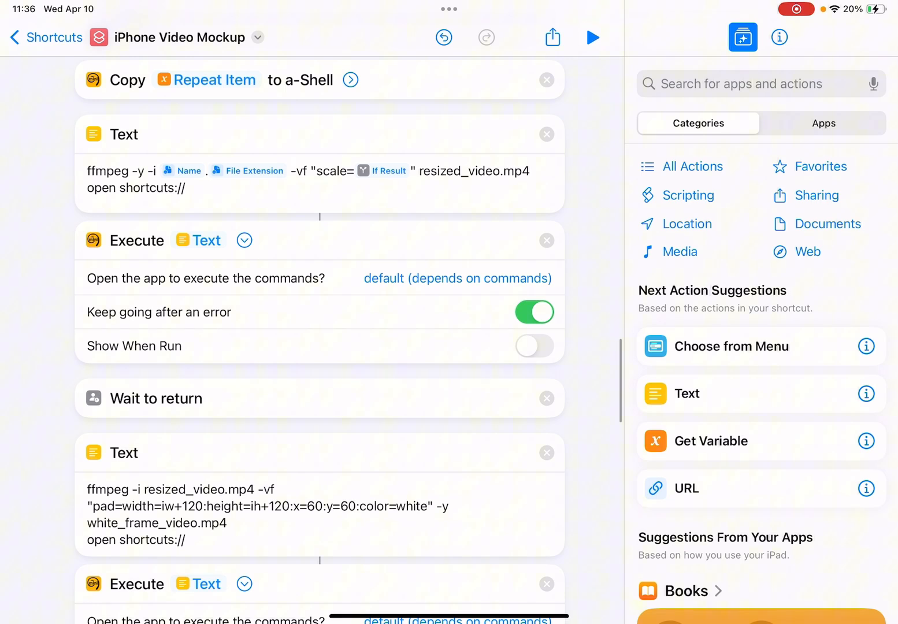